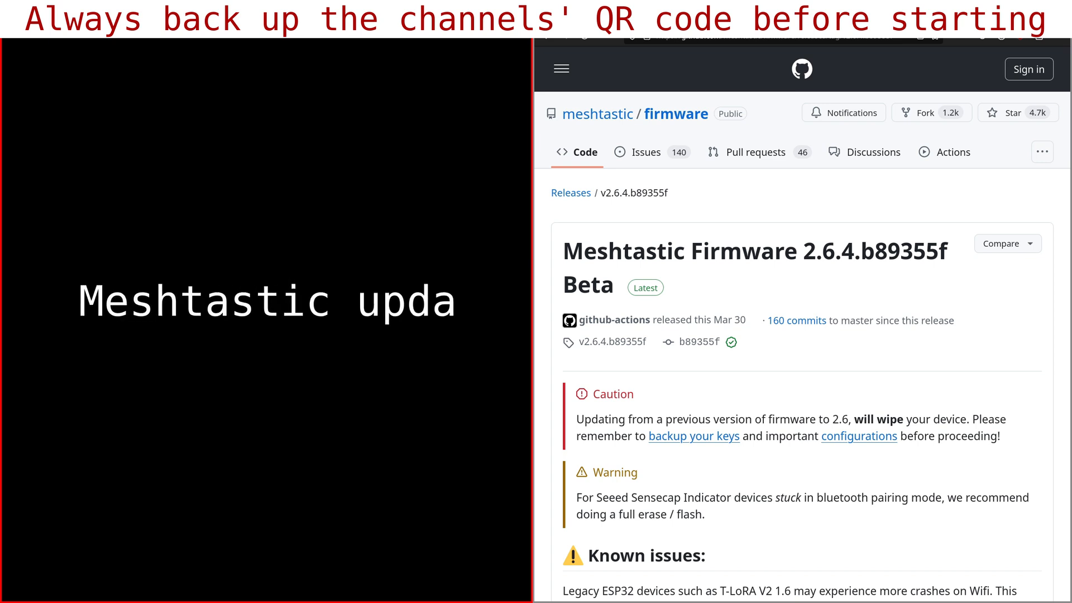
Write the Heltec V3 2.5 → 2.6 update intro notes and mark '2.6' in the release title
{"action": "type", "text": "te"}
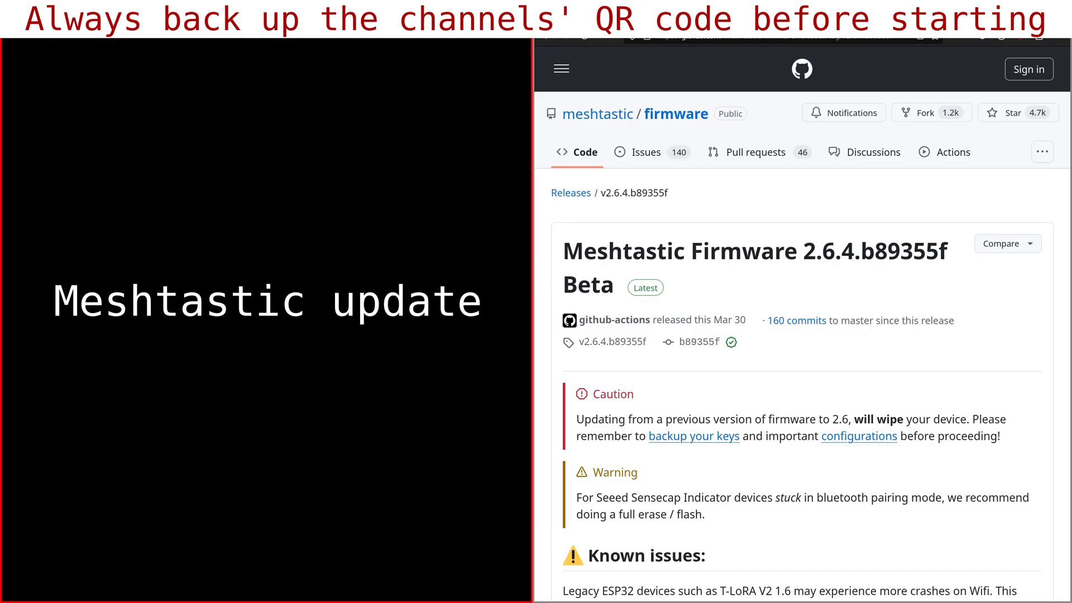
{"action": "type", "text": "Hel"}
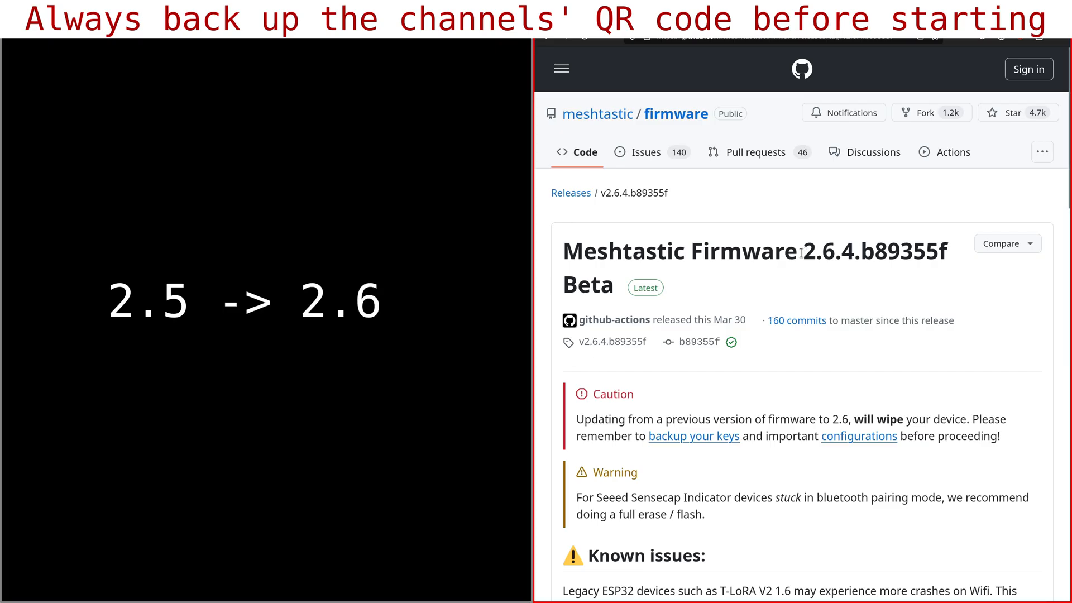
{"action": "double_click", "coordinate": [815, 250]}
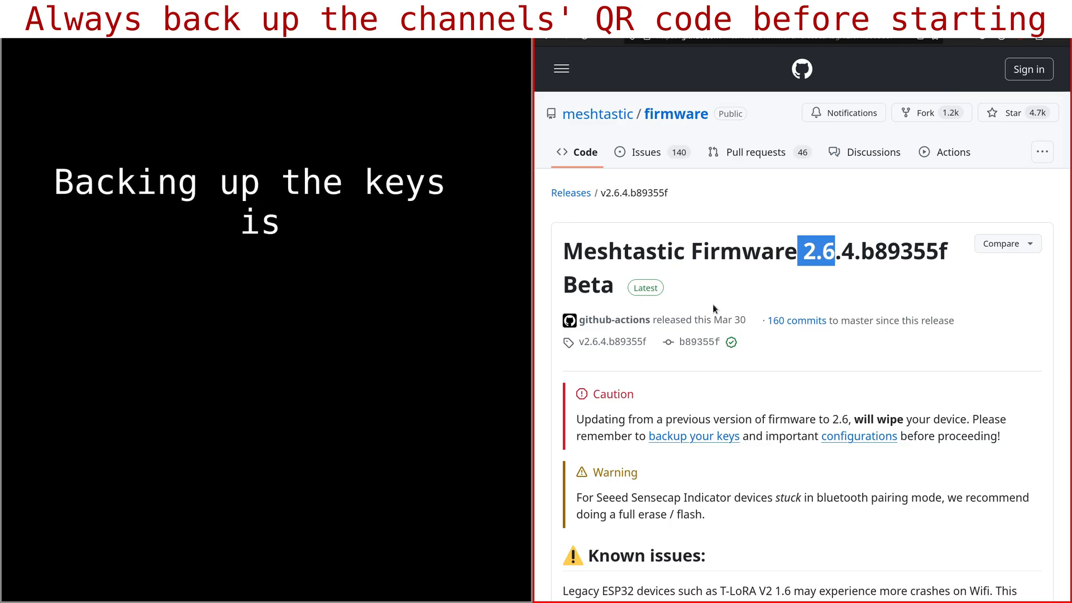
{"action": "type", "text": "crucial because otherwise ot"}
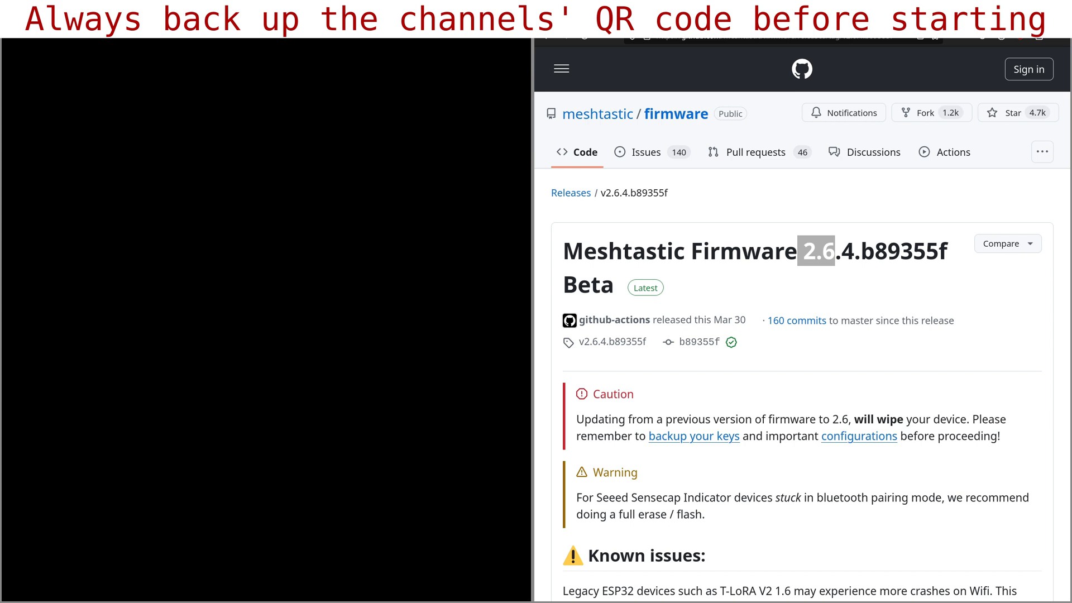
{"action": "mouse_move", "coordinate": [441, 223]}
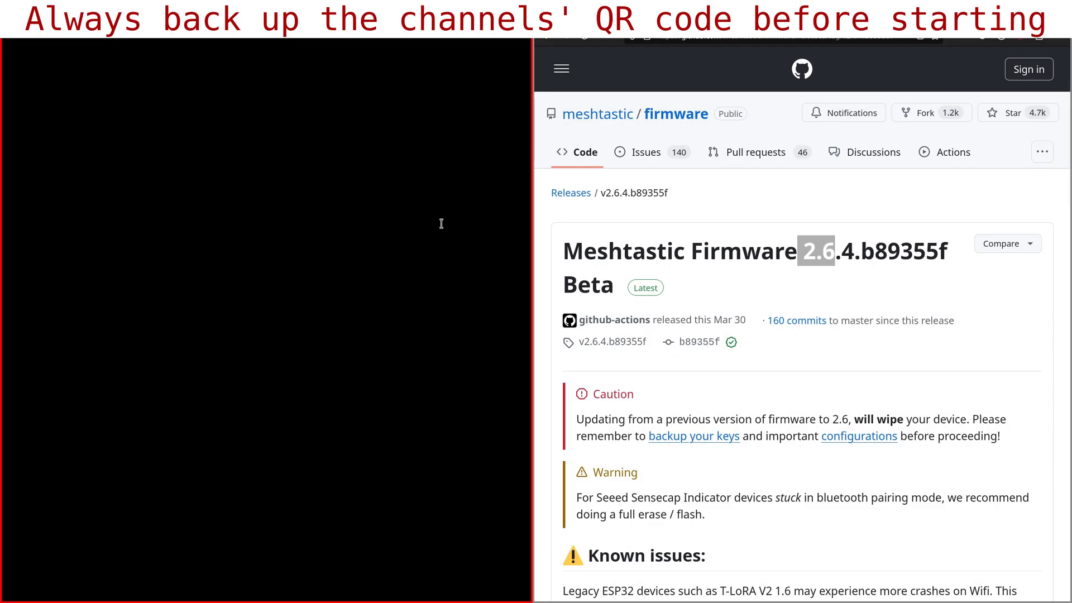
Create the .venv virtual environment and install meshtastic 2.6.2 and esptool into it
{"action": "type", "text": "Install `mes"}
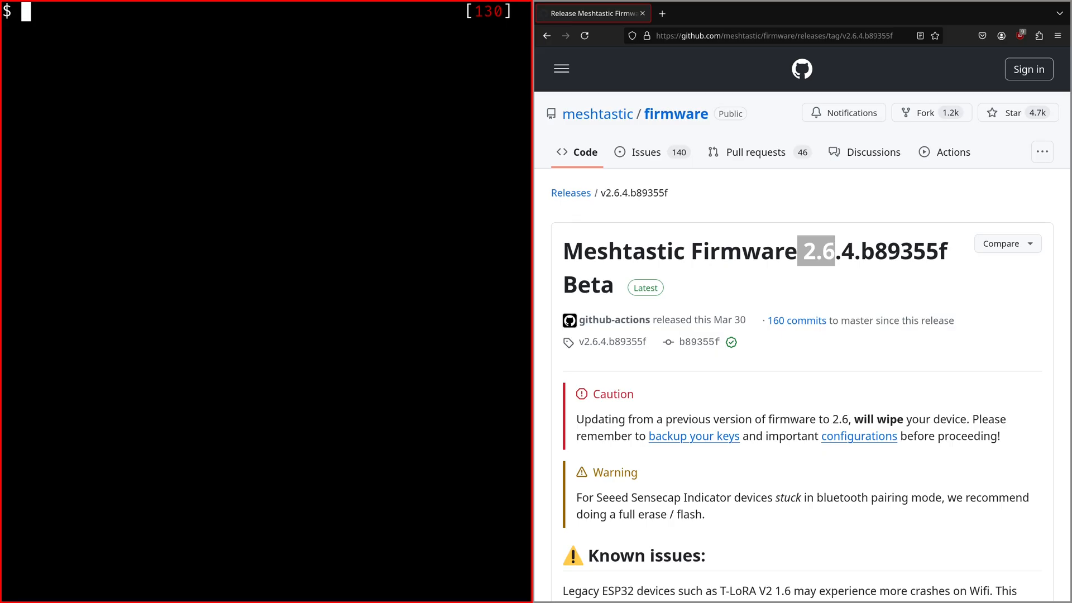
{"action": "type", "text": "python3 -m venv .venv"}
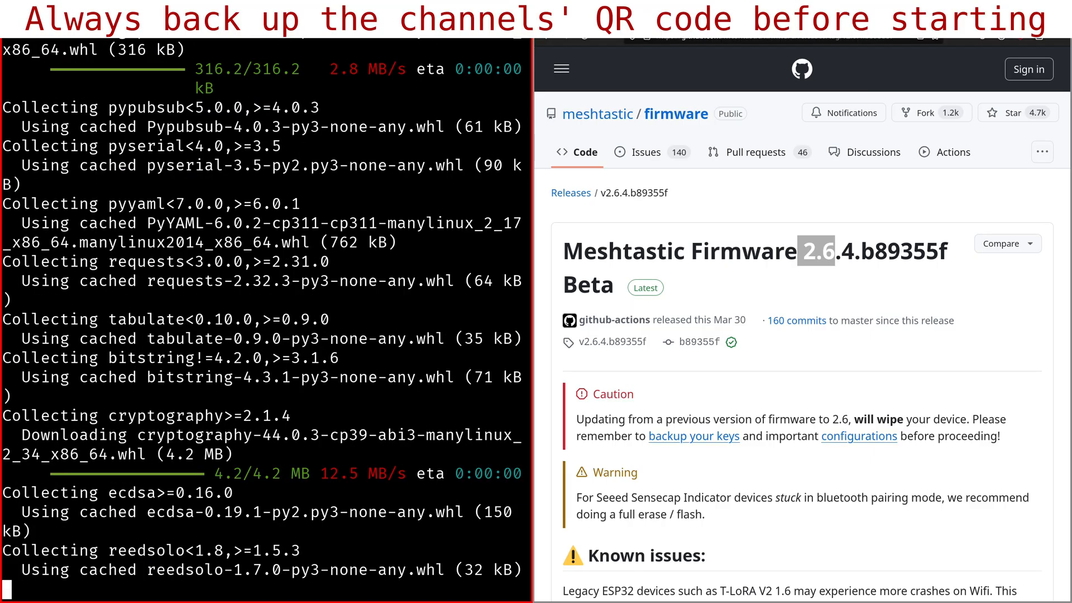
{"action": "scroll", "scroll_direction": "down", "scroll_amount": 3}
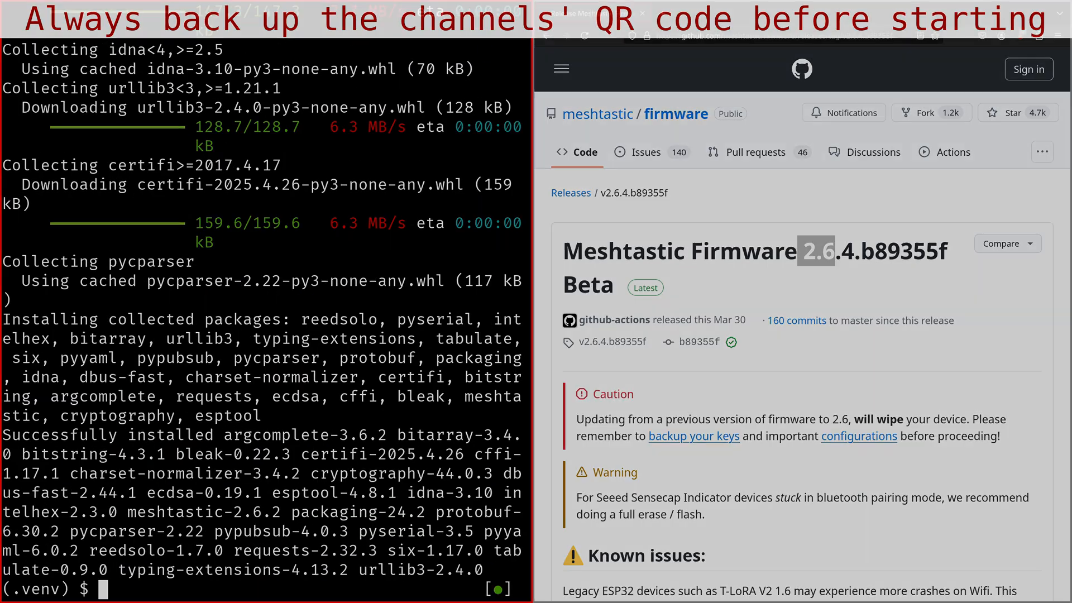
List the working folder, mark fw_esp32, and scroll GitHub to the 2.6.4 Assets list
{"action": "type", "text": "ls"}
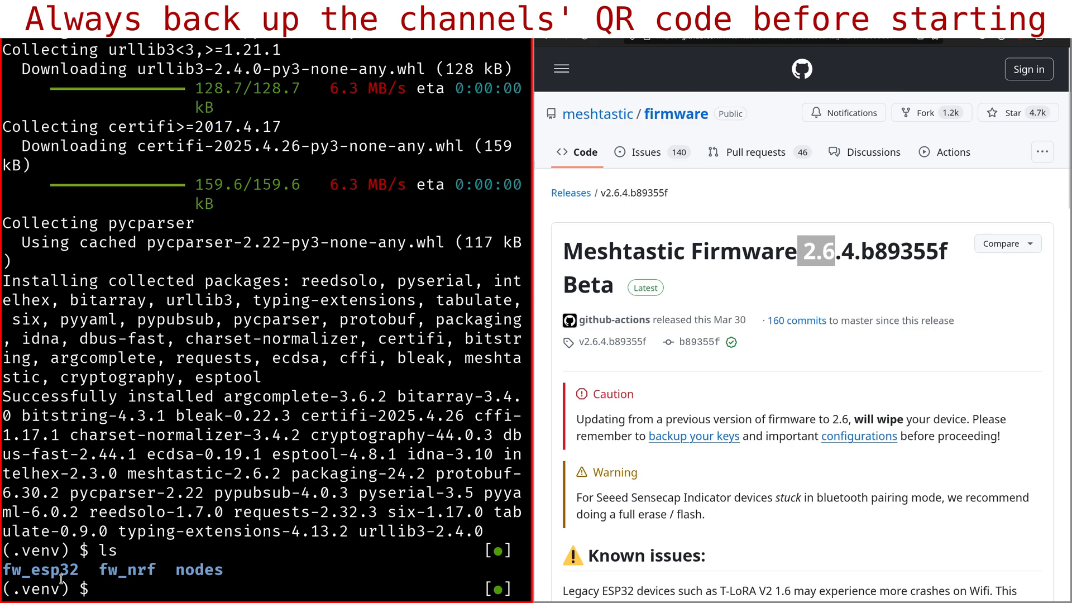
{"action": "double_click", "coordinate": [40, 570]}
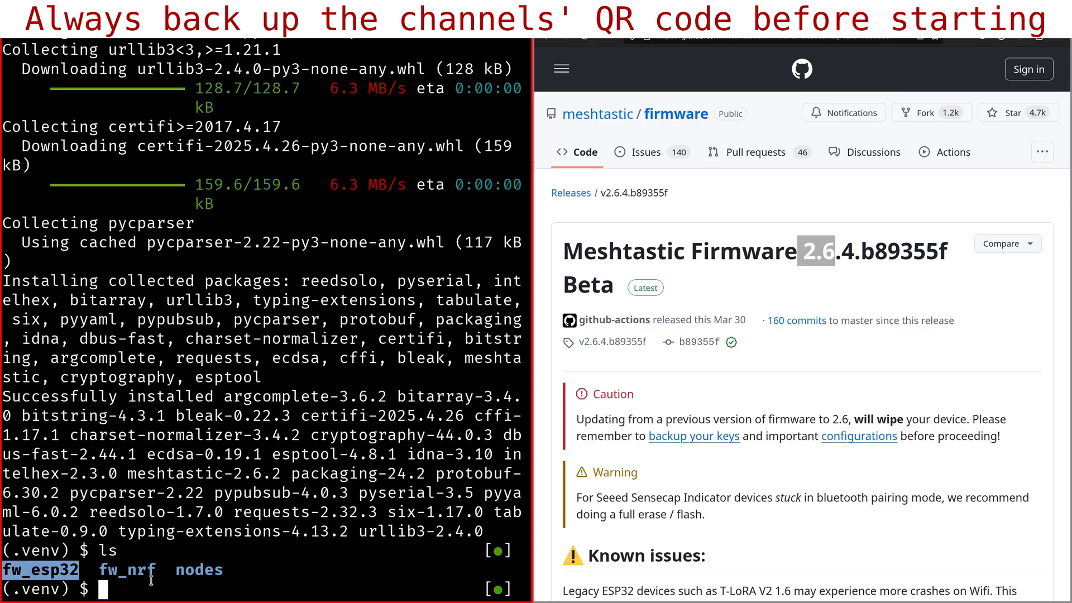
{"action": "scroll", "scroll_direction": "down", "scroll_amount": 3}
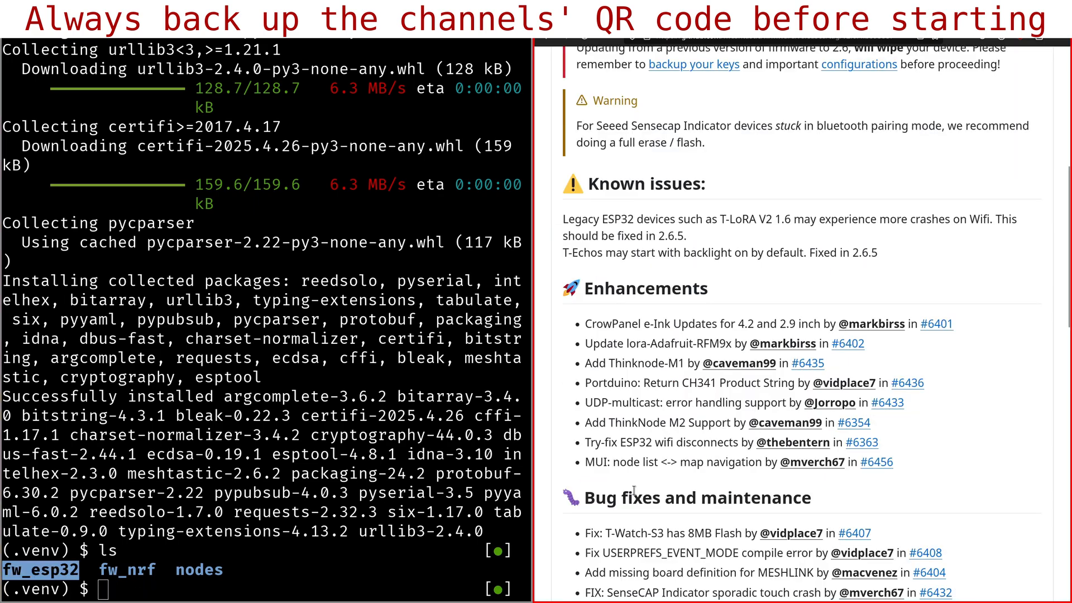
{"action": "scroll", "scroll_direction": "up", "scroll_amount": 3}
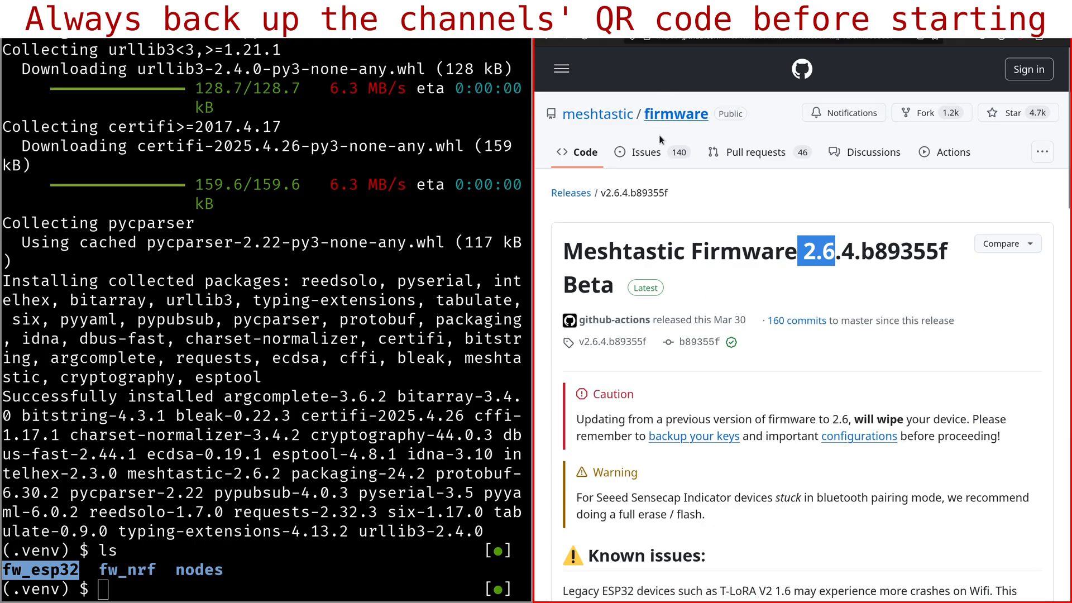
{"action": "scroll", "scroll_direction": "down", "scroll_amount": 3}
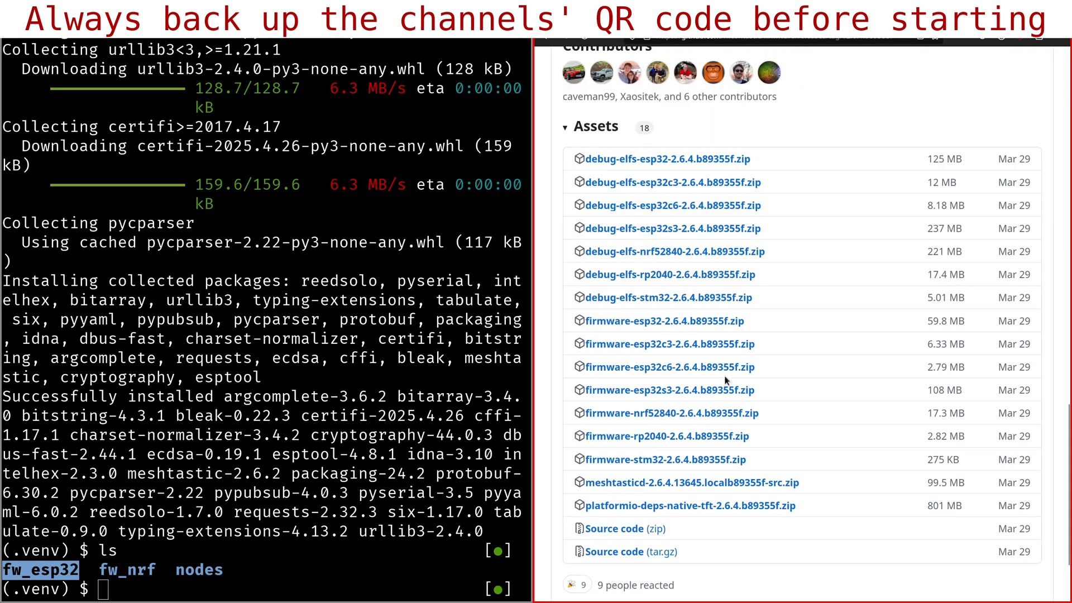
{"action": "mouse_move", "coordinate": [768, 365]}
{"action": "type", "text": "ls fw_esp32"}
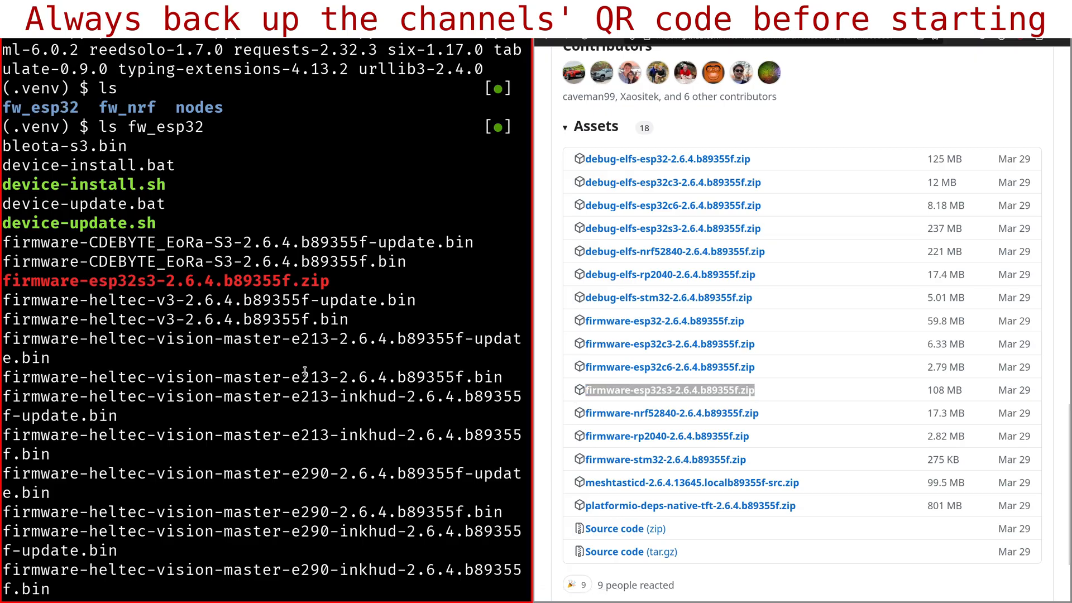
Scroll through the fw_esp32 listing of device-update.sh and Heltec V3 2.6.4 firmware bins
{"action": "scroll", "scroll_direction": "down", "scroll_amount": 3}
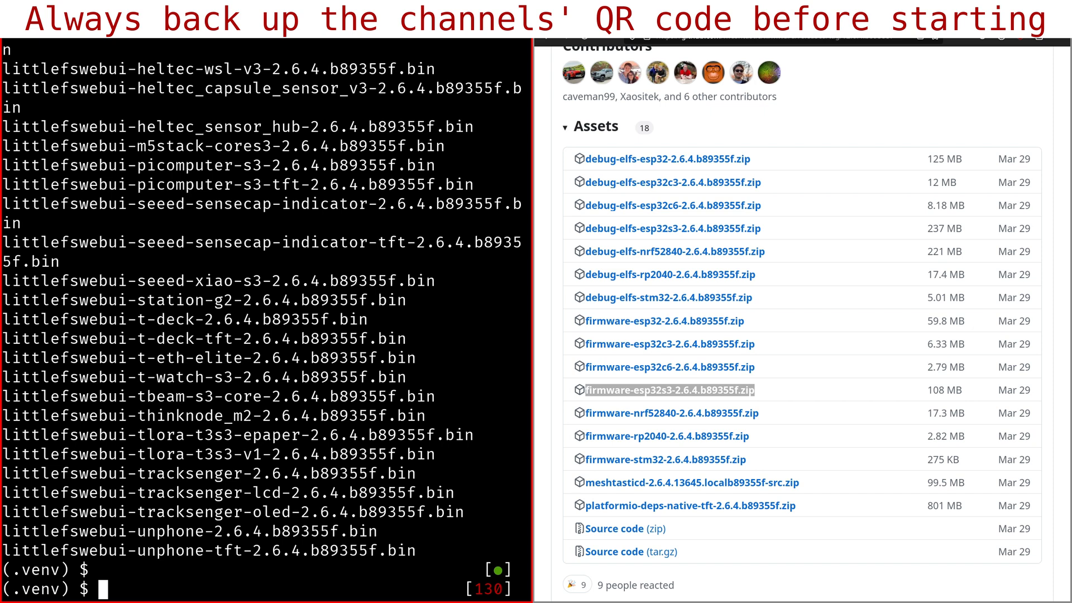
List fw_esp32, activate .venv, and export the node config to config_backup.yml
{"action": "type", "text": "ls fw_esp32"}
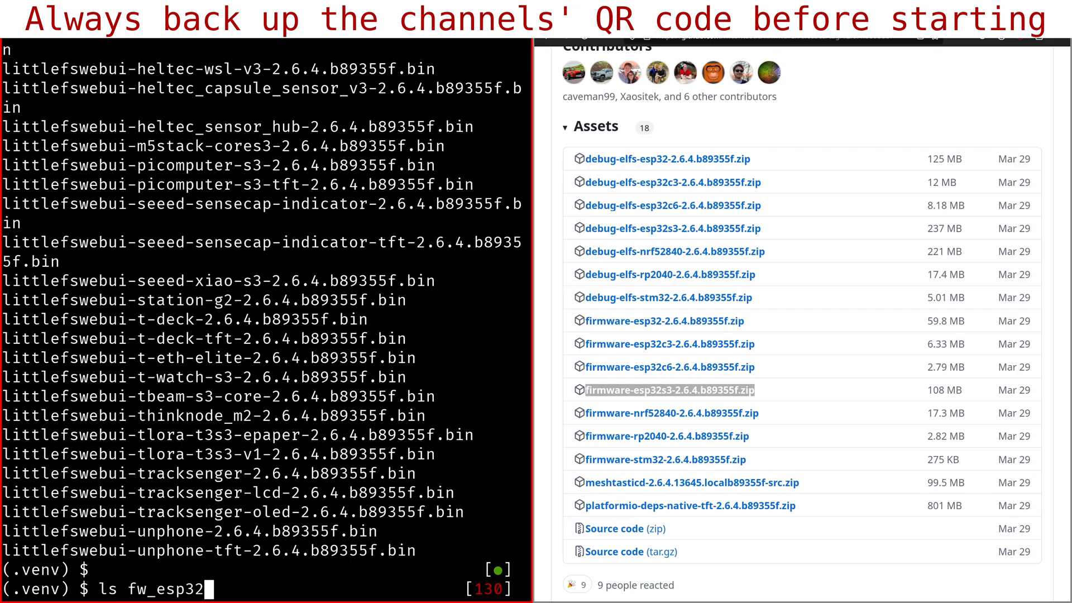
{"action": "type", "text": "source .venv/bin/activate"}
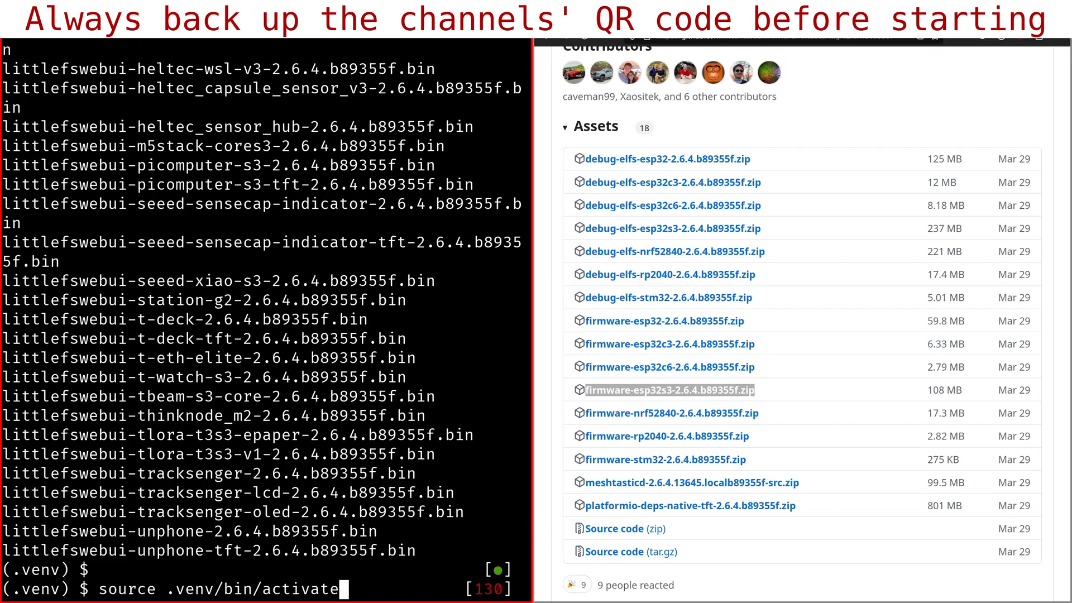
{"action": "type", "text": "meshtastic --export-config > config_backup.yml"}
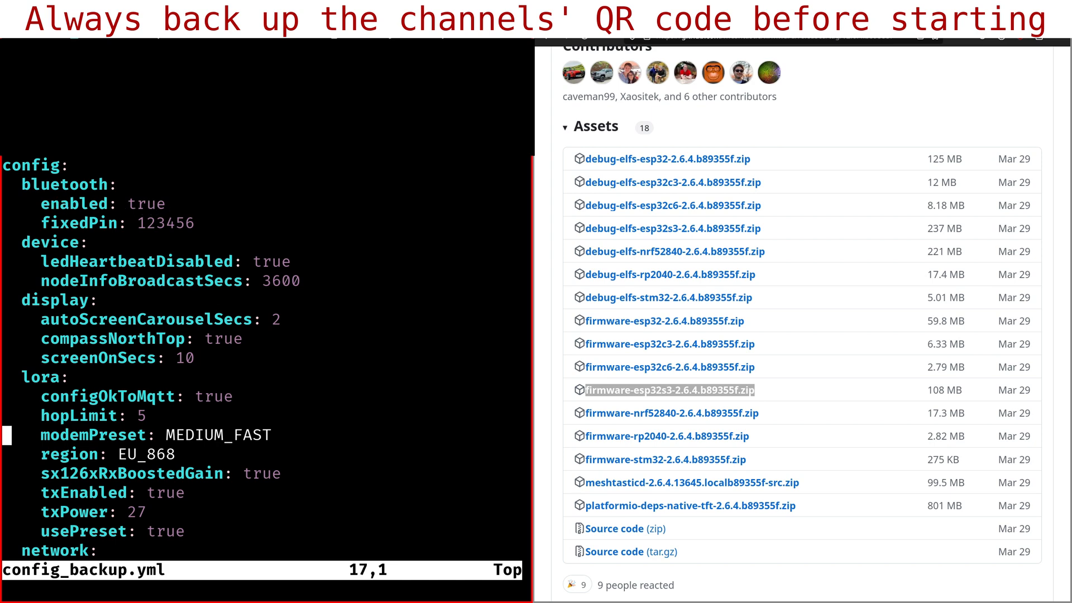
Scroll through config_backup.yml's bluetooth, device, display, lora and network settings
{"action": "scroll", "scroll_direction": "down", "scroll_amount": 3}
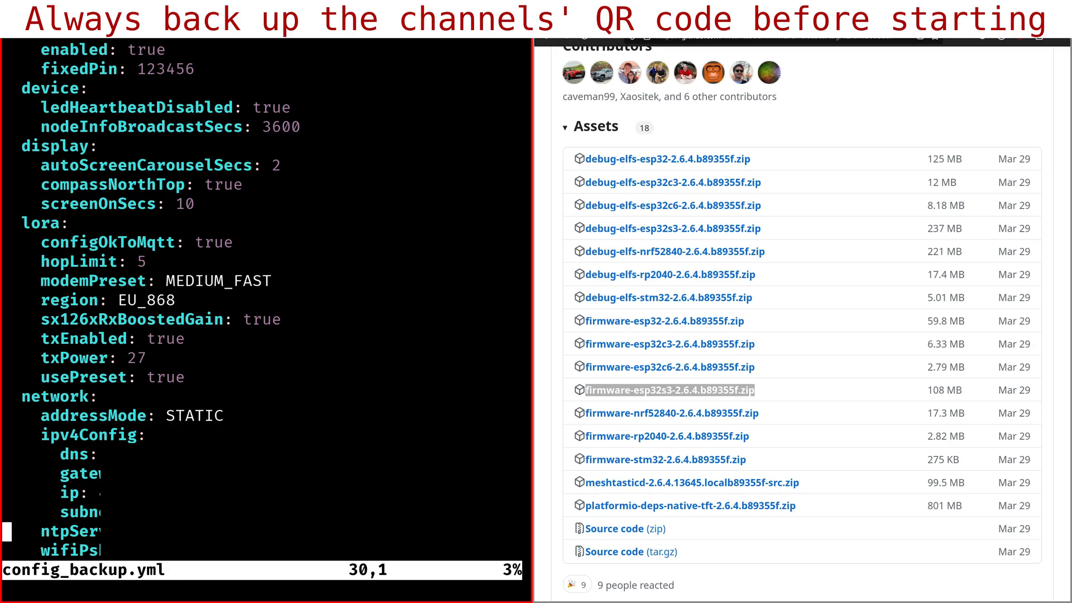
{"action": "scroll", "scroll_direction": "down", "scroll_amount": 3}
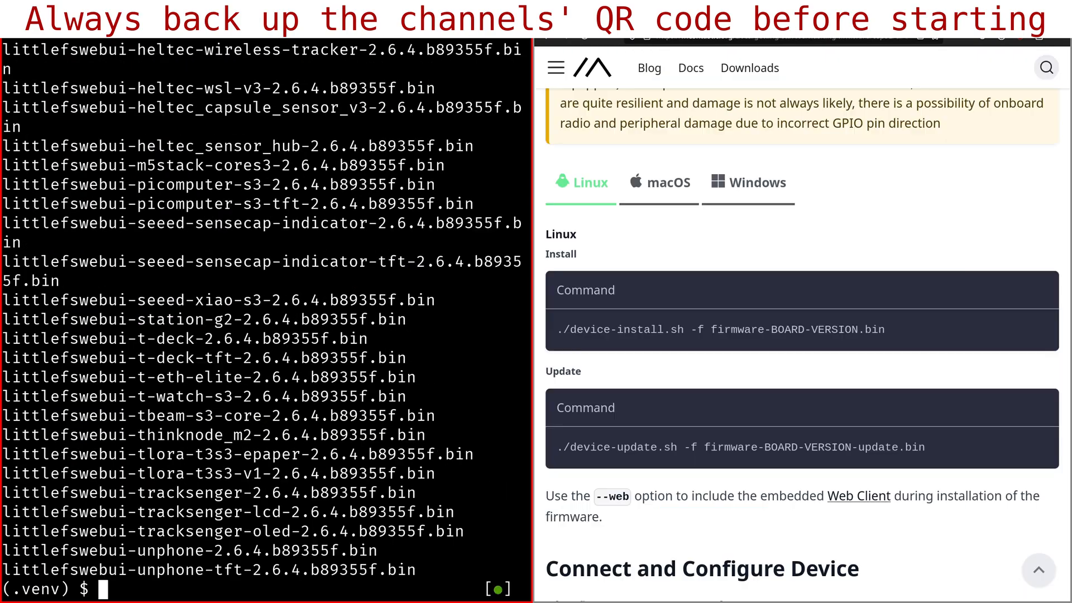
{"action": "mouse_move", "coordinate": [654, 353]}
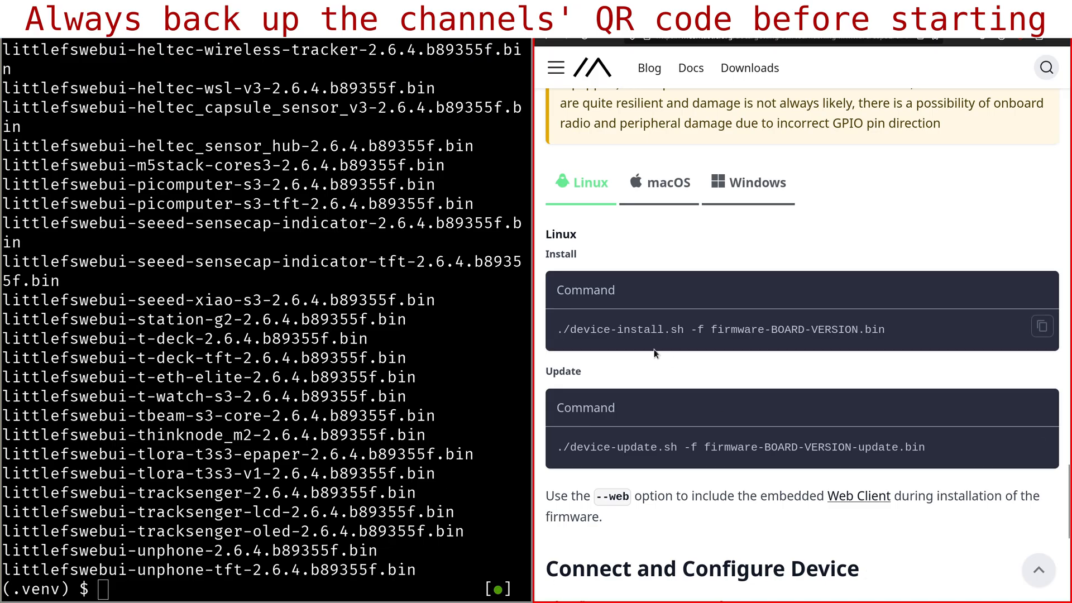
{"action": "mouse_move", "coordinate": [973, 351]}
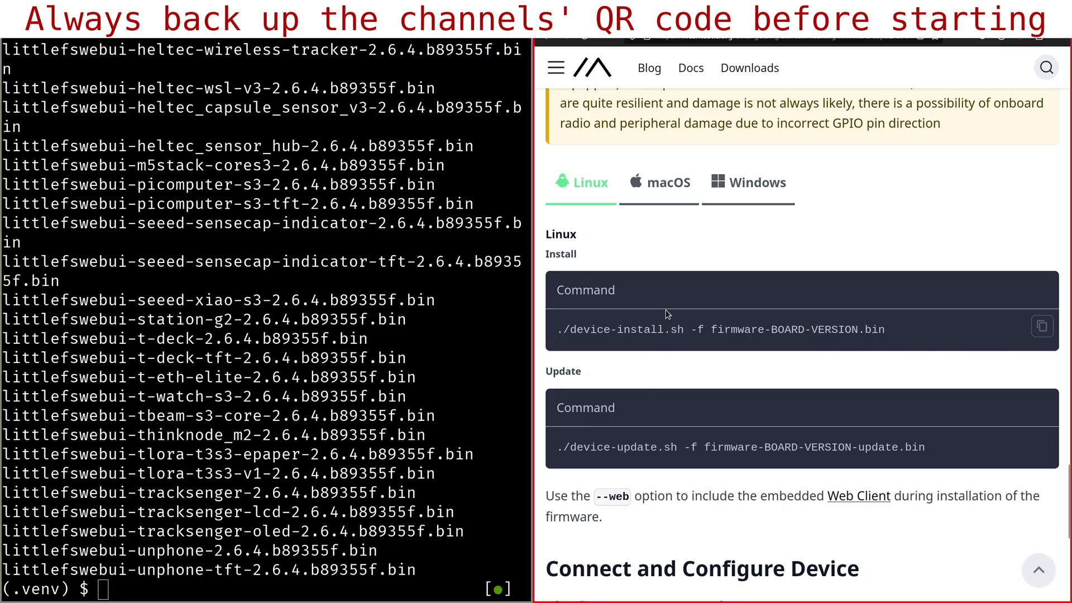
{"action": "mouse_move", "coordinate": [546, 458]}
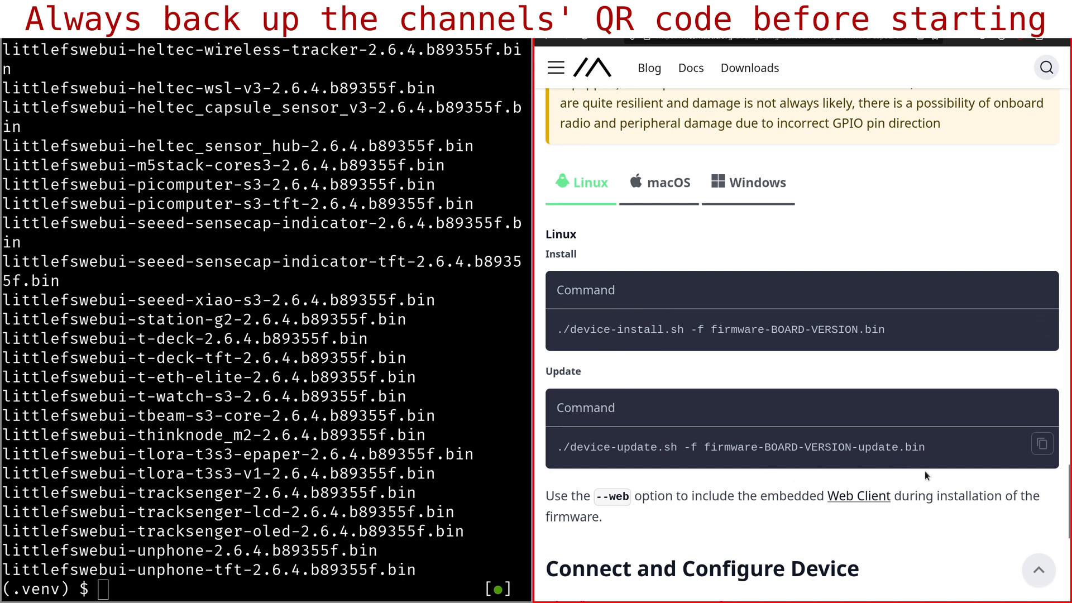
{"action": "mouse_move", "coordinate": [605, 498]}
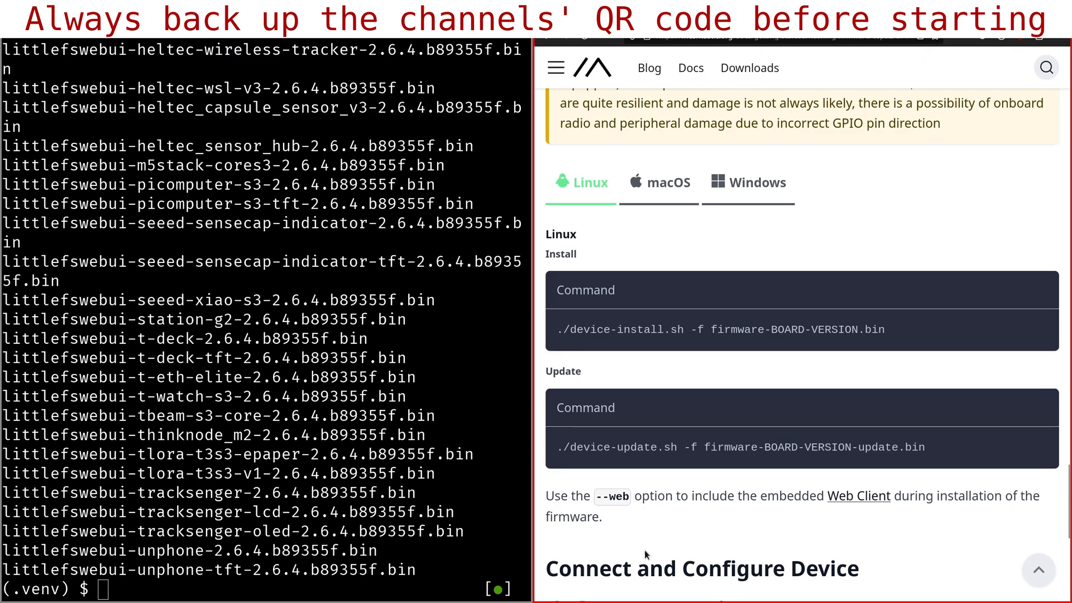
{"action": "mouse_move", "coordinate": [783, 527]}
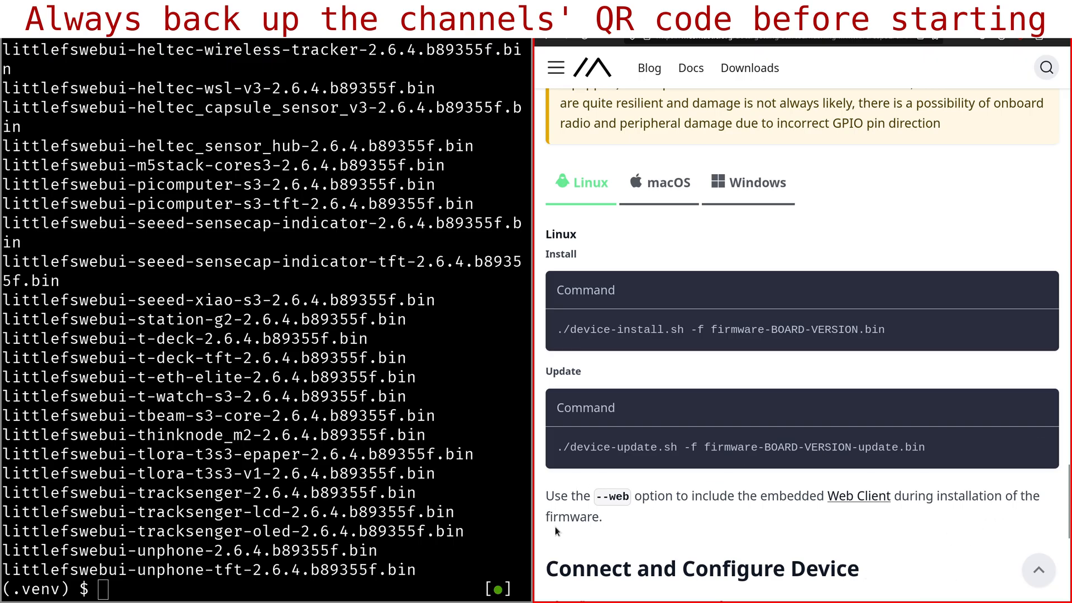
{"action": "mouse_move", "coordinate": [535, 524]}
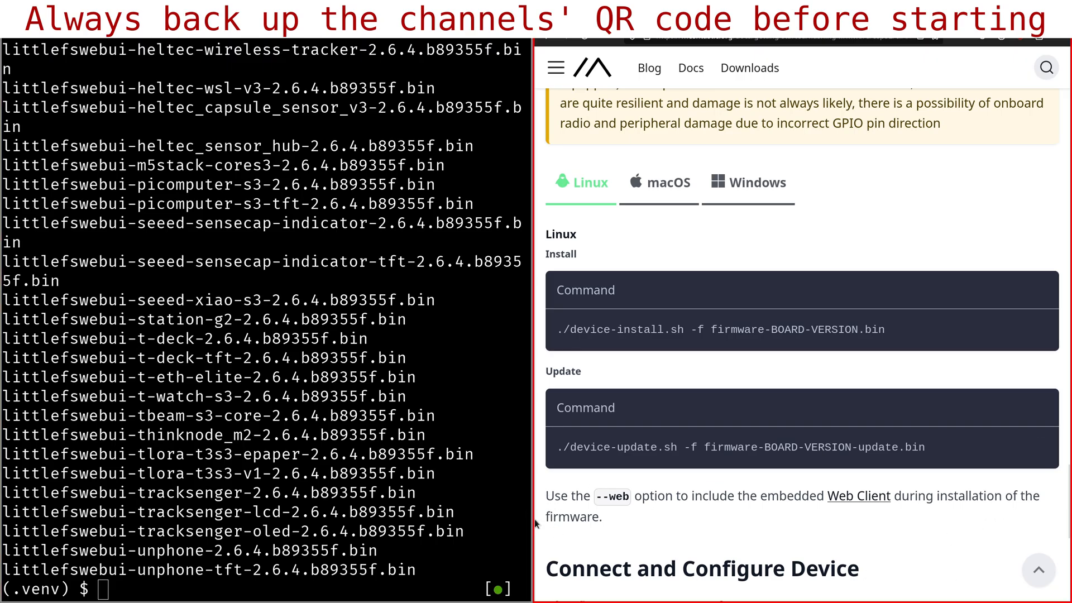
{"action": "mouse_move", "coordinate": [949, 515]}
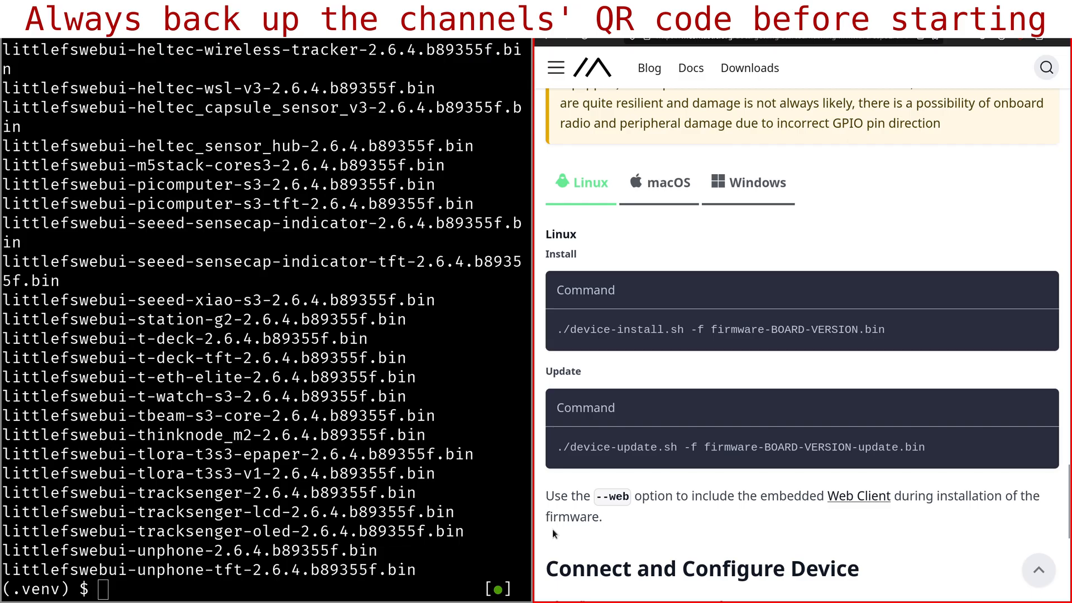
{"action": "mouse_move", "coordinate": [1000, 518]}
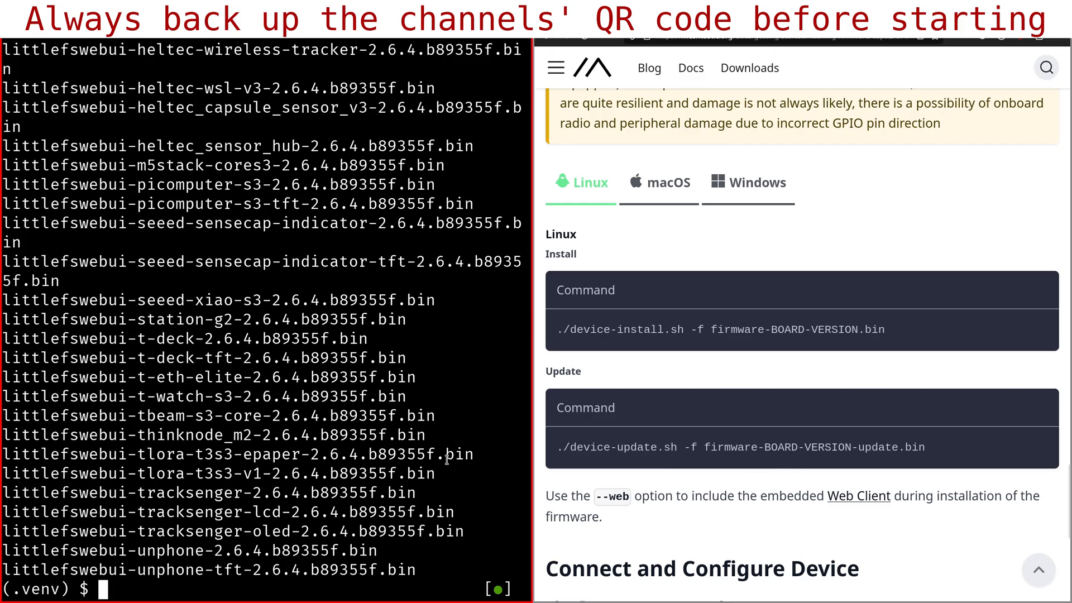
{"action": "type", "text": "./device-update.sh -f firmware-heltec-v3-2.6.4.b89355f-update.bin"}
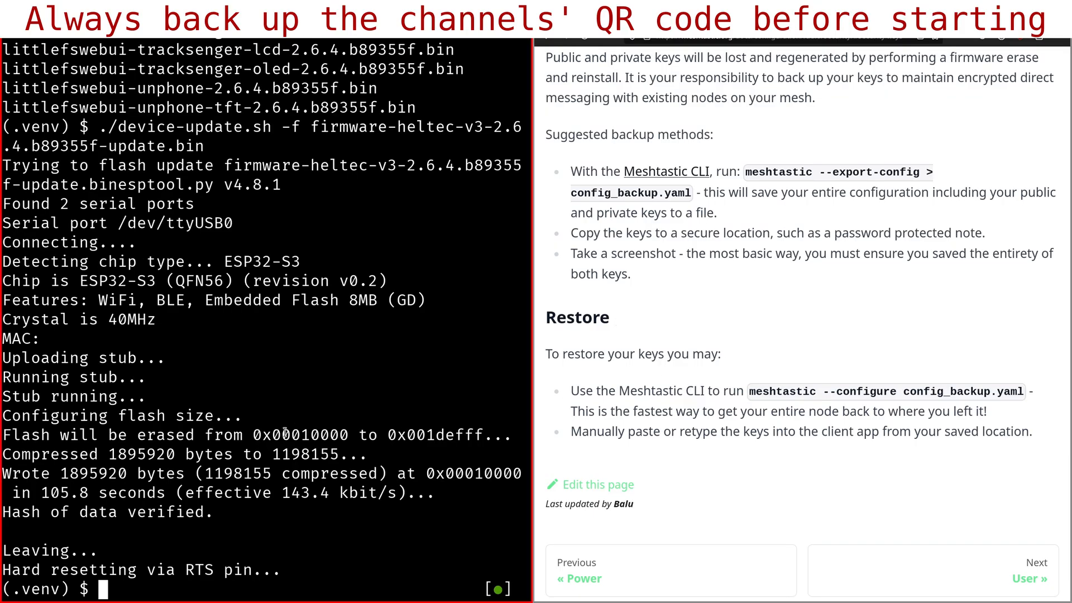
Highlight config_backup.yaml in the Security Keys Backup and Restore docs section
{"action": "double_click", "coordinate": [64, 492]}
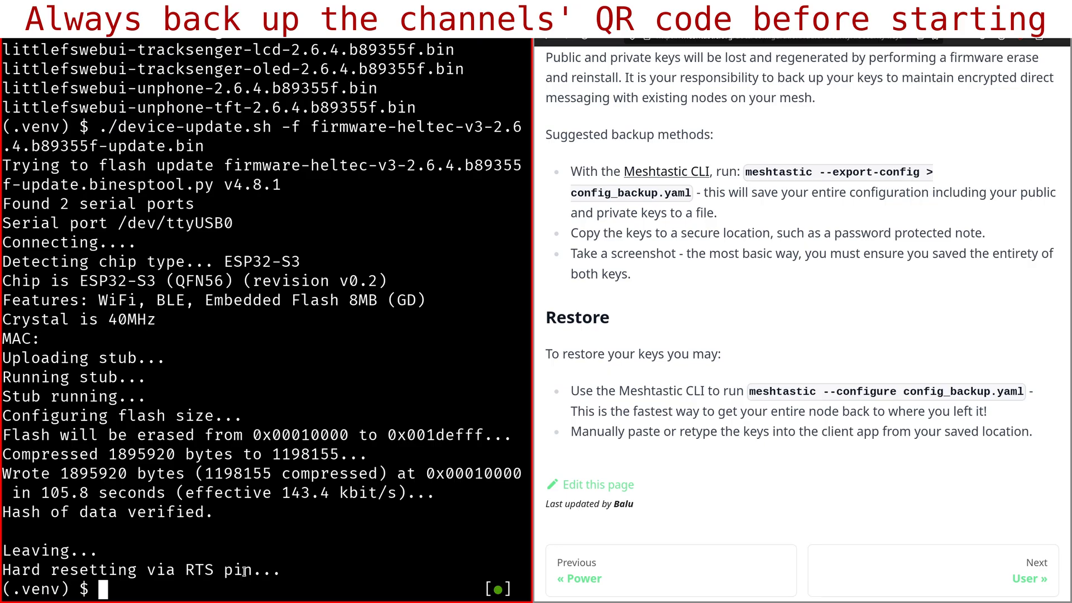
{"action": "mouse_move", "coordinate": [247, 569]}
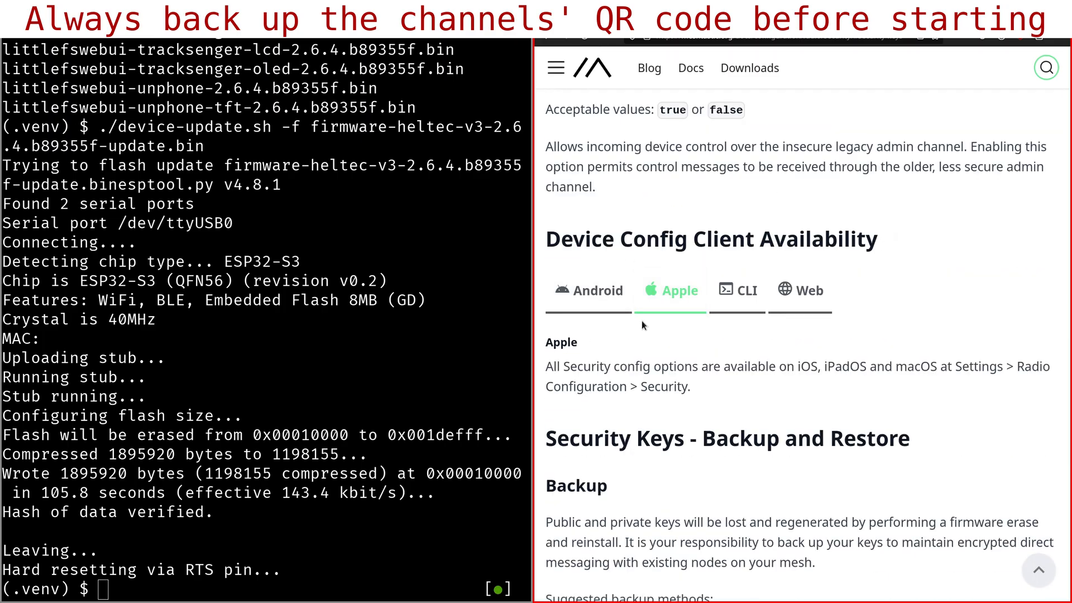
{"action": "scroll", "scroll_direction": "down", "scroll_amount": 3}
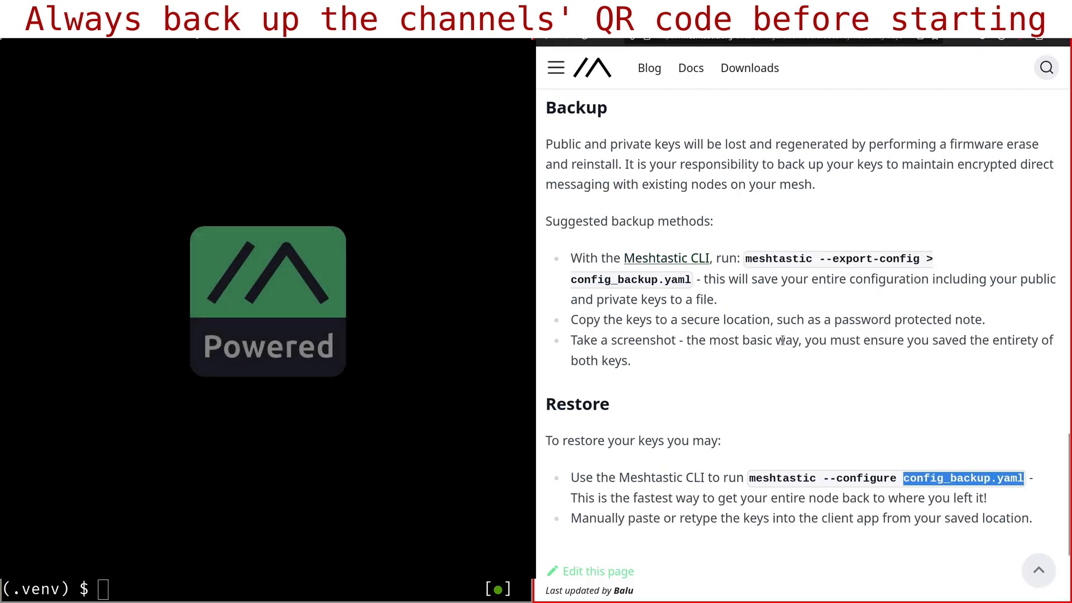
{"action": "mouse_move", "coordinate": [748, 219]}
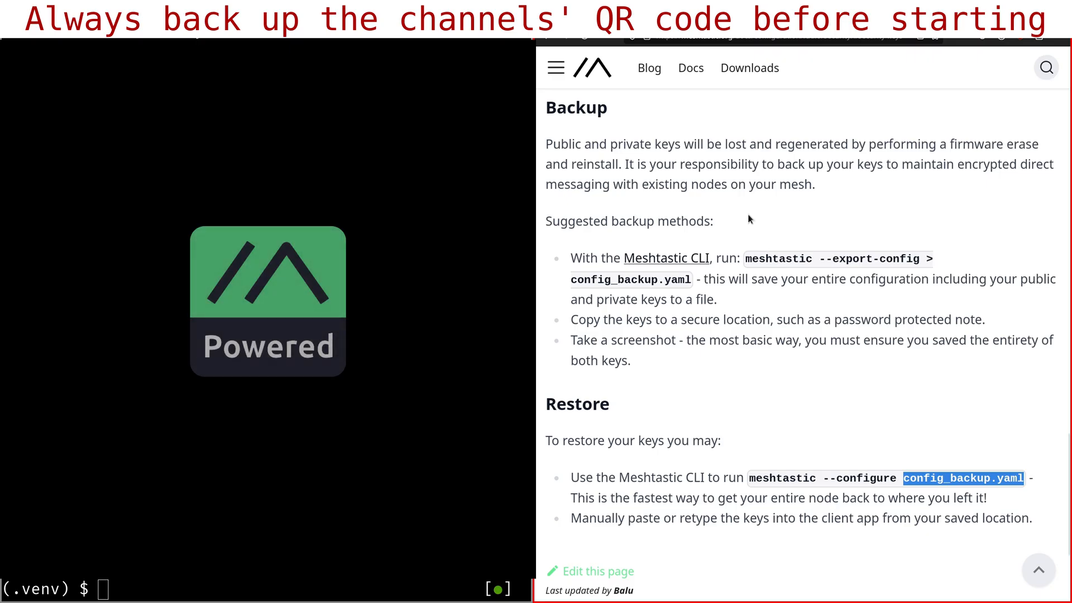
{"action": "scroll", "scroll_direction": "up", "scroll_amount": 3}
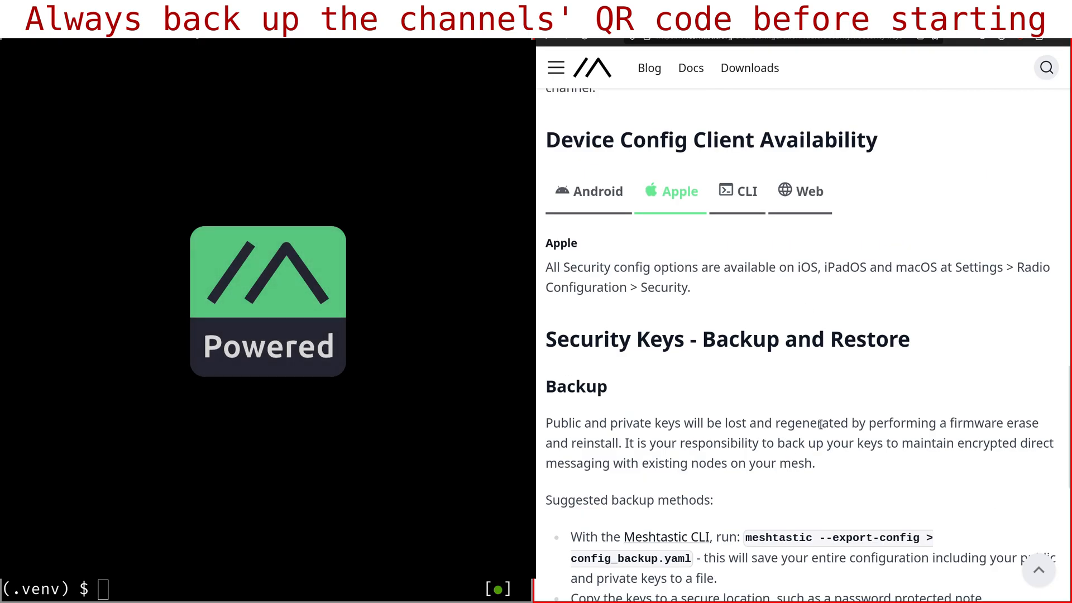
{"action": "scroll", "scroll_direction": "down", "scroll_amount": 3}
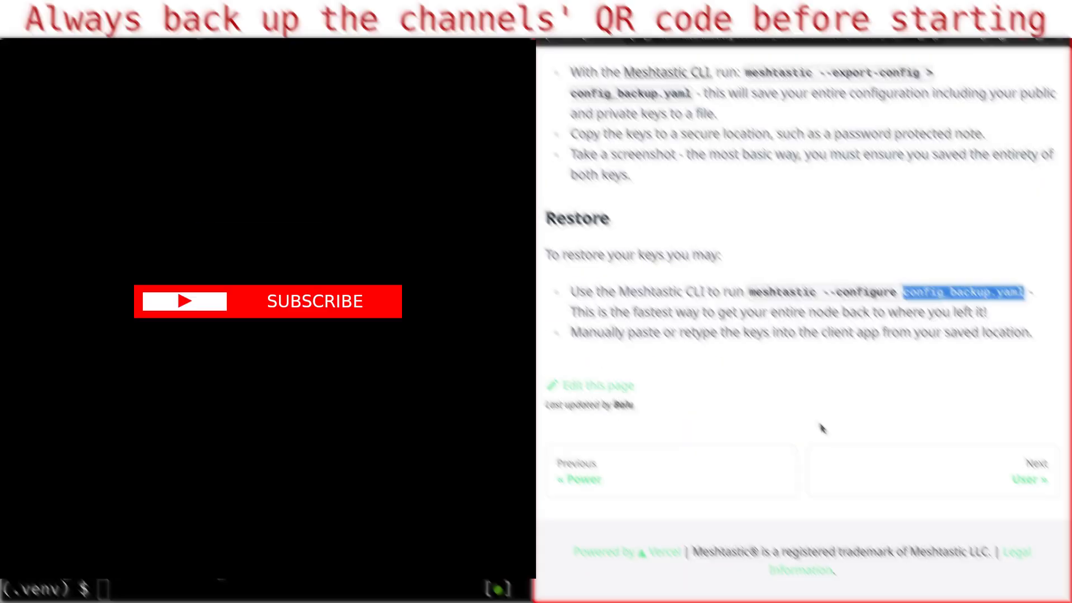